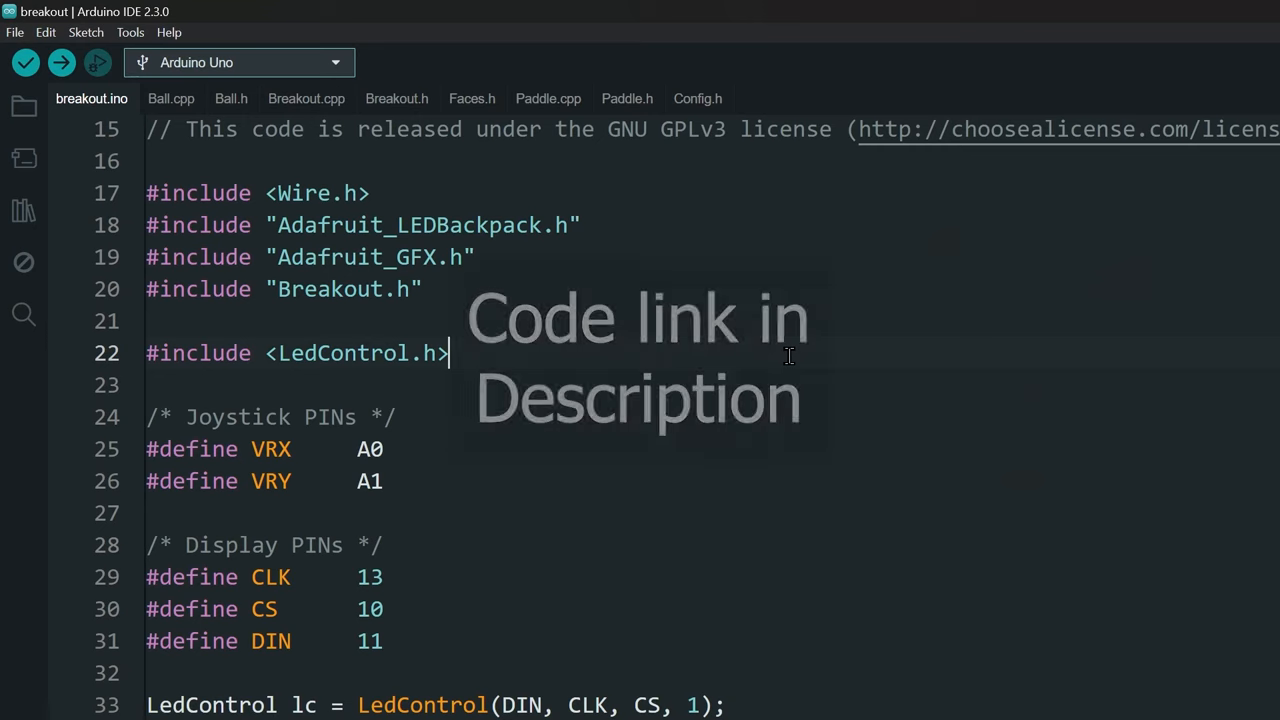
# Review the include lines at the top of breakout.ino and check LedControl in the Library Manager.
pyautogui.scroll(-3)
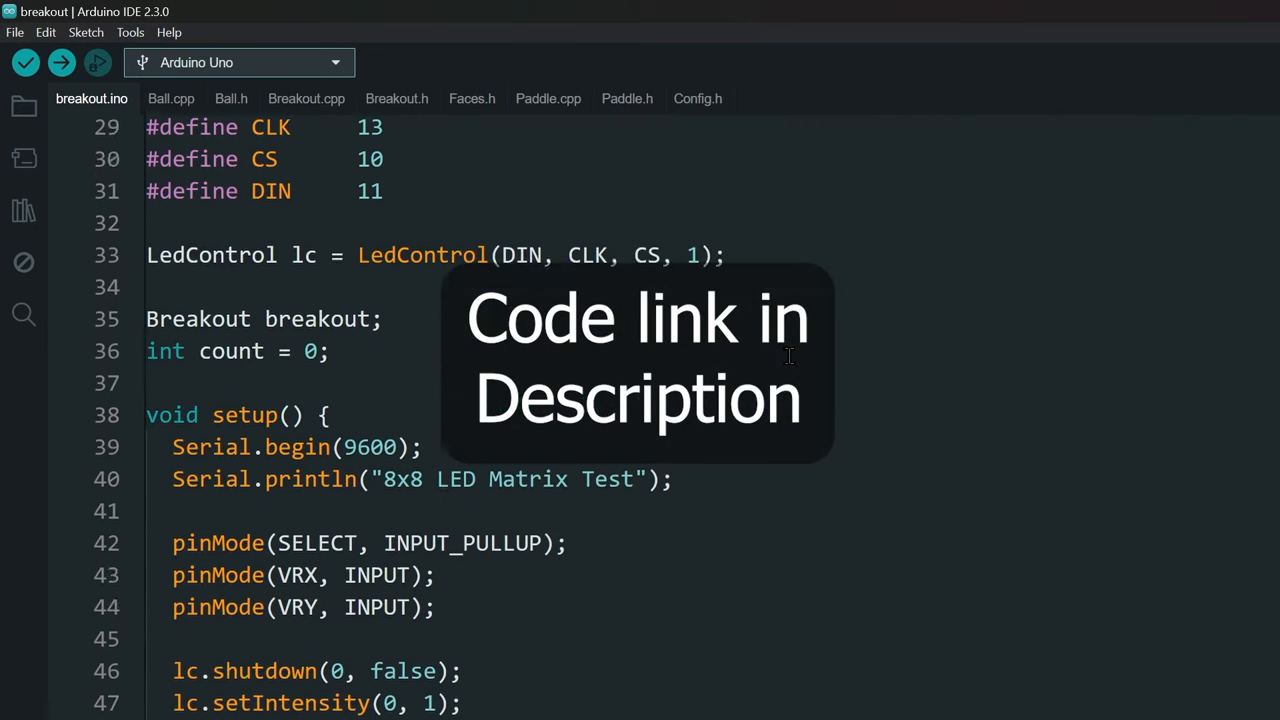
pyautogui.scroll(-3)
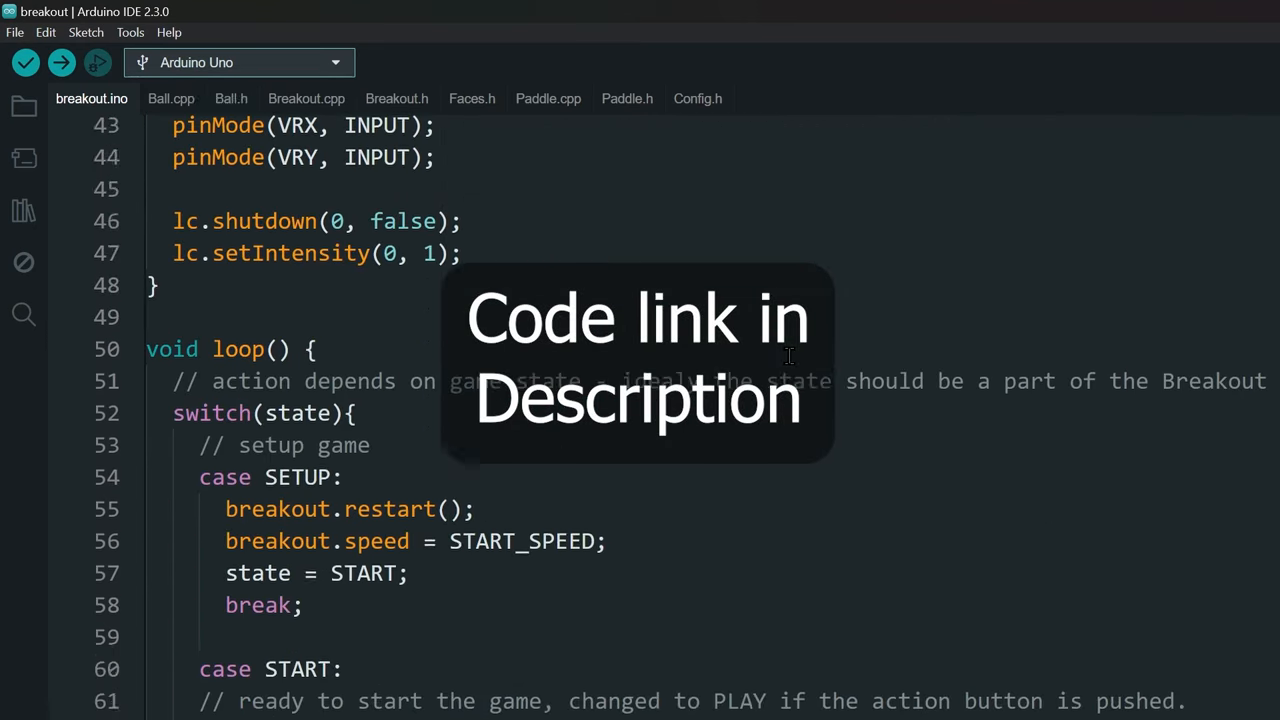
pyautogui.scroll(3)
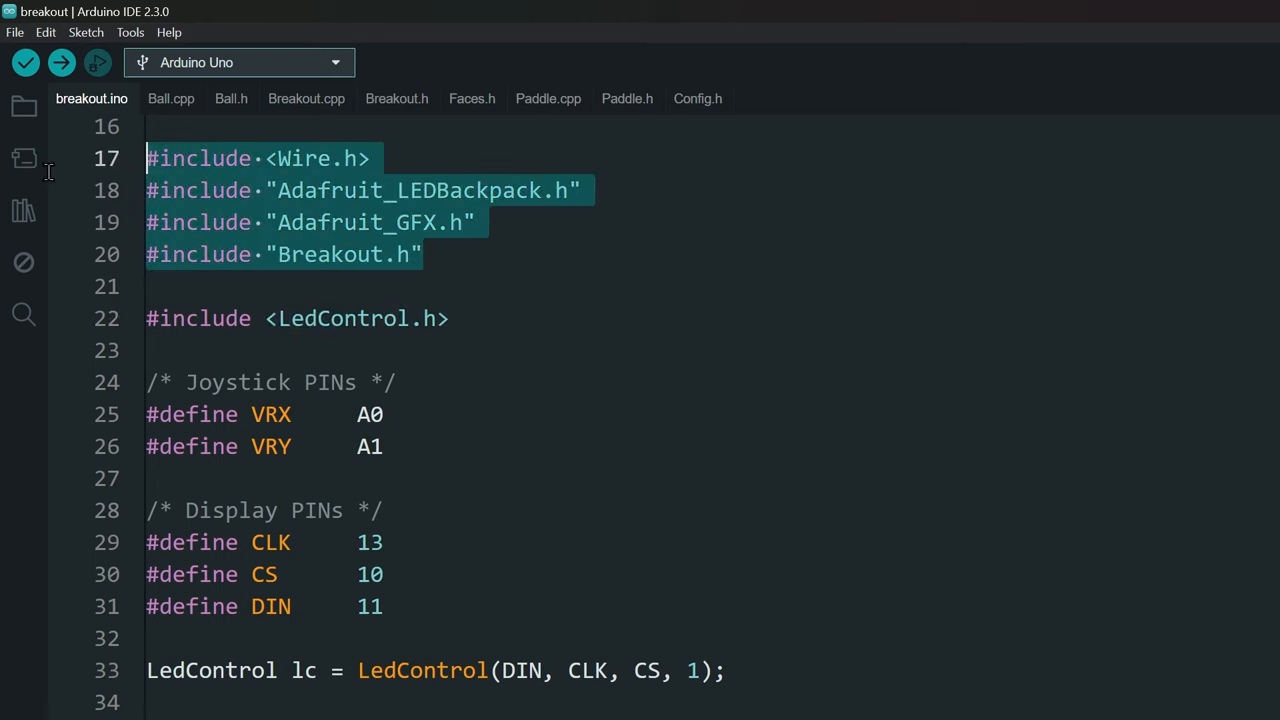
pyautogui.click(23, 210)
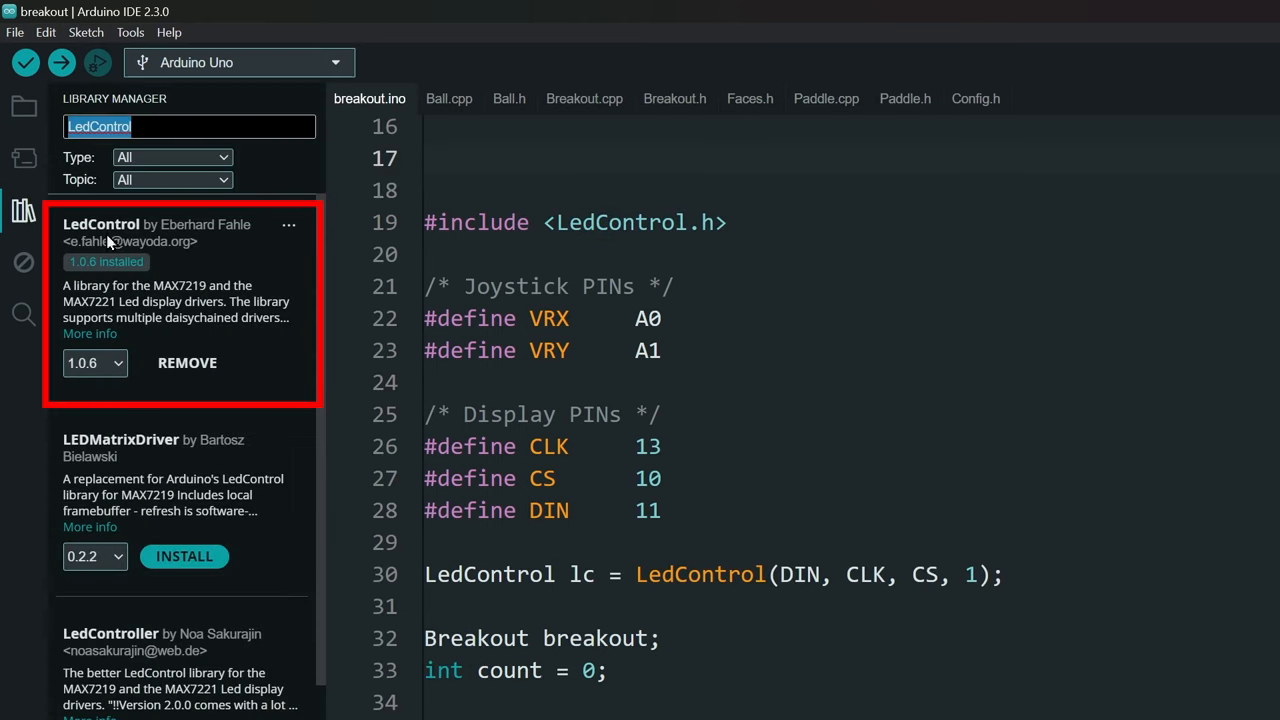
pyautogui.moveTo(260, 258)
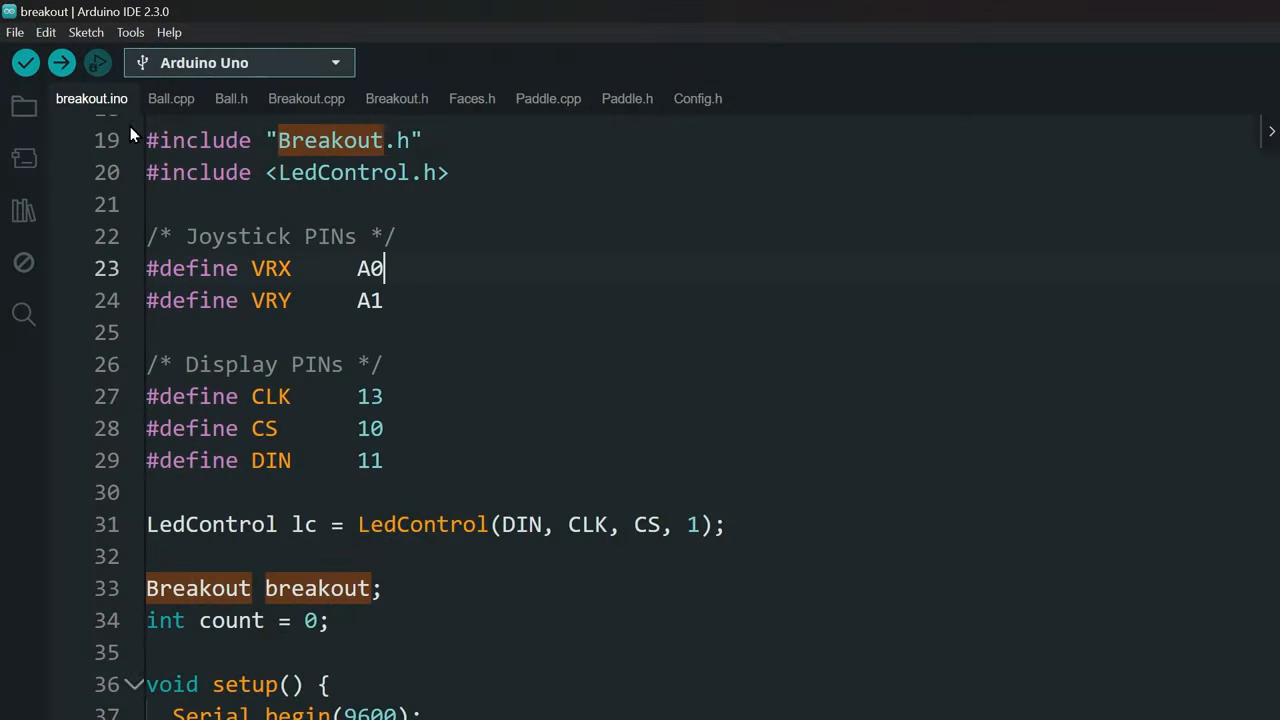
# Compile and upload the breakout sketch to the Arduino Uno.
pyautogui.click(61, 62)
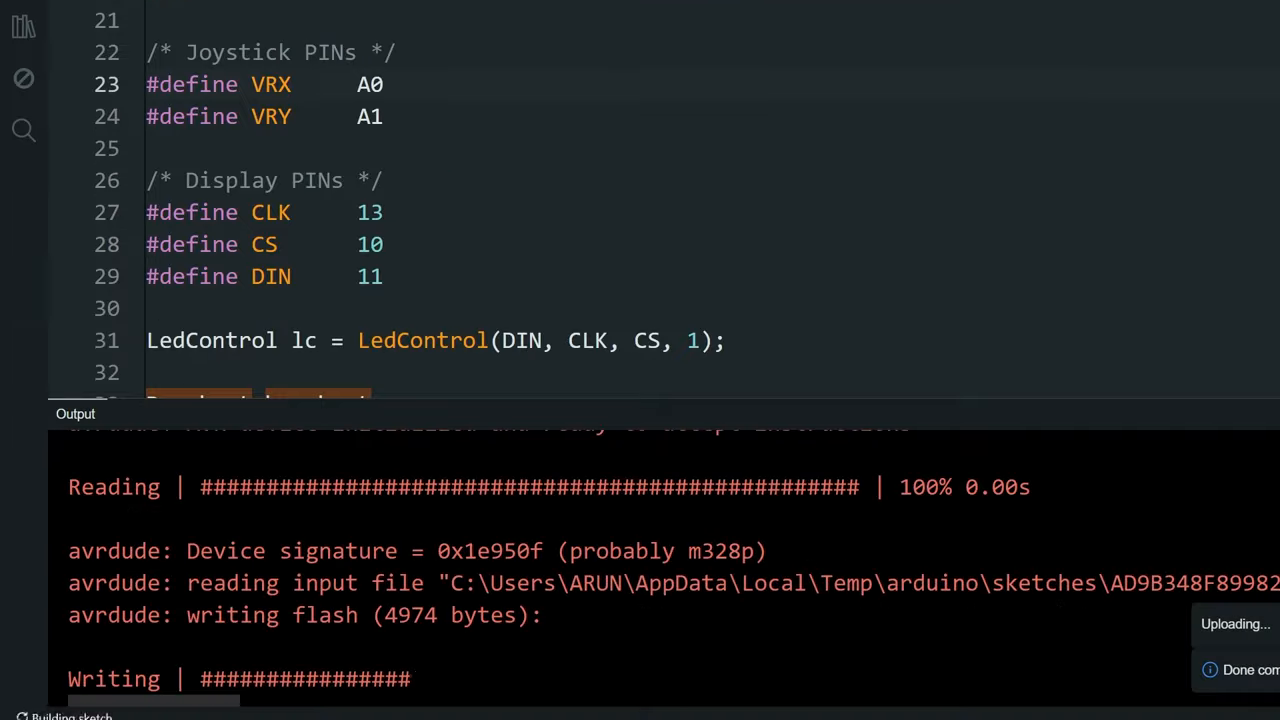